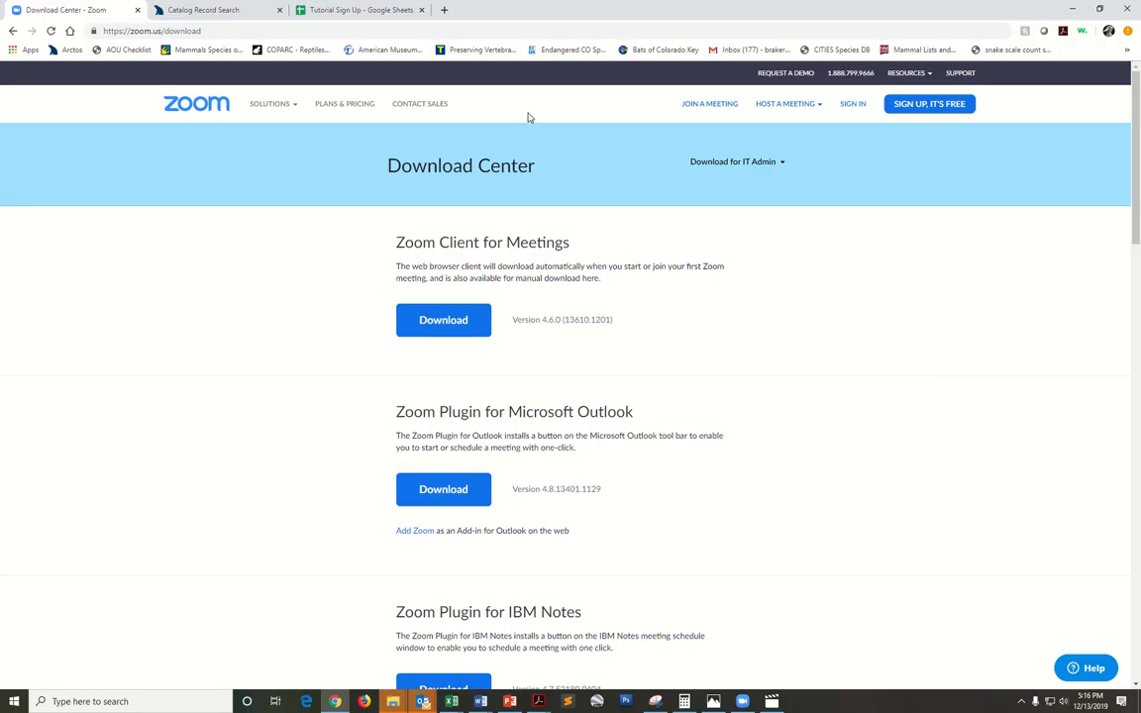
# Highlight the download page address, then start a Zoom meeting with computer audio and open Share
pyautogui.click(153, 30)
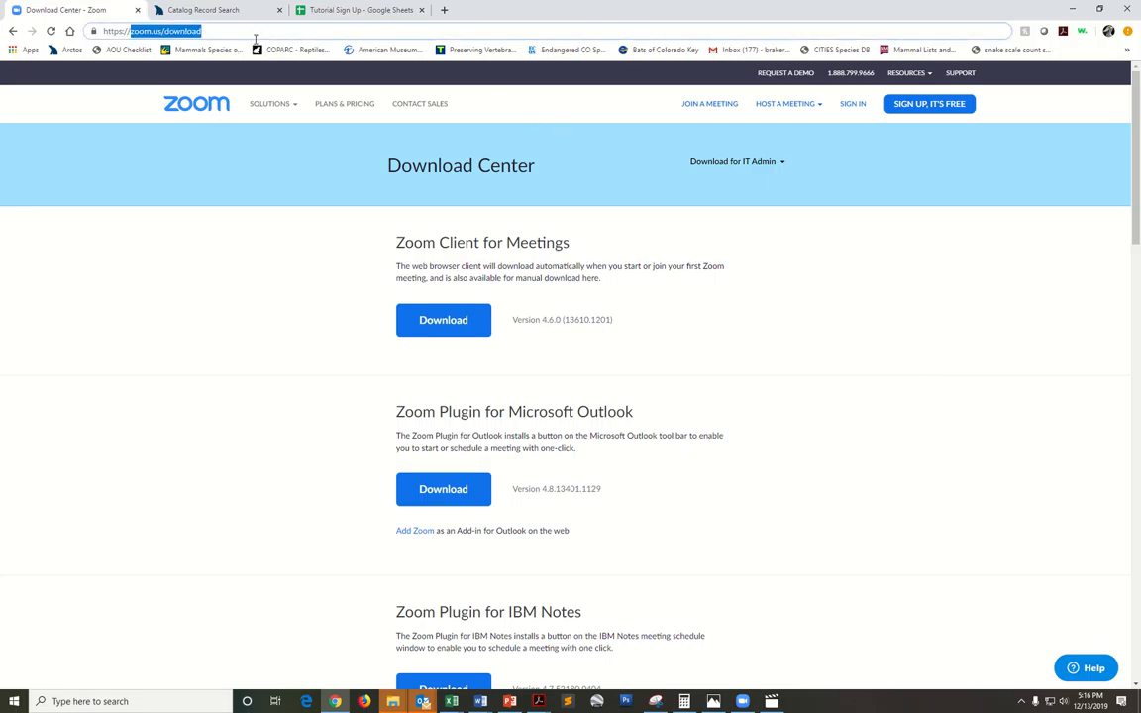
pyautogui.click(273, 103)
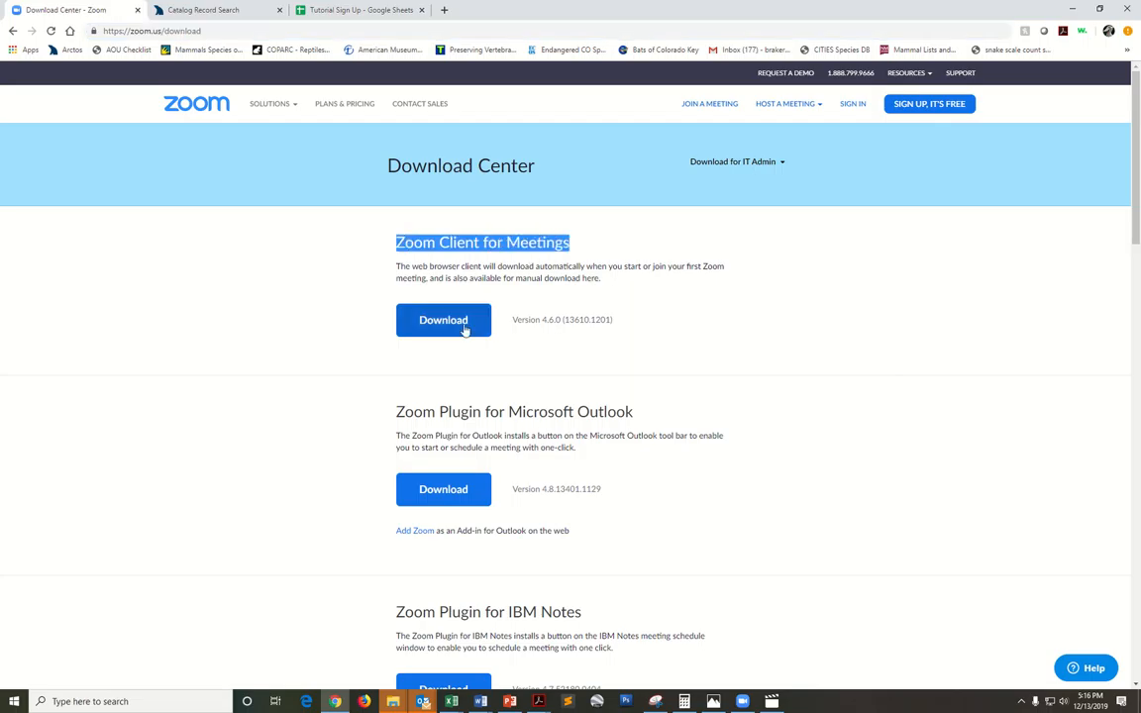
pyautogui.moveTo(808, 371)
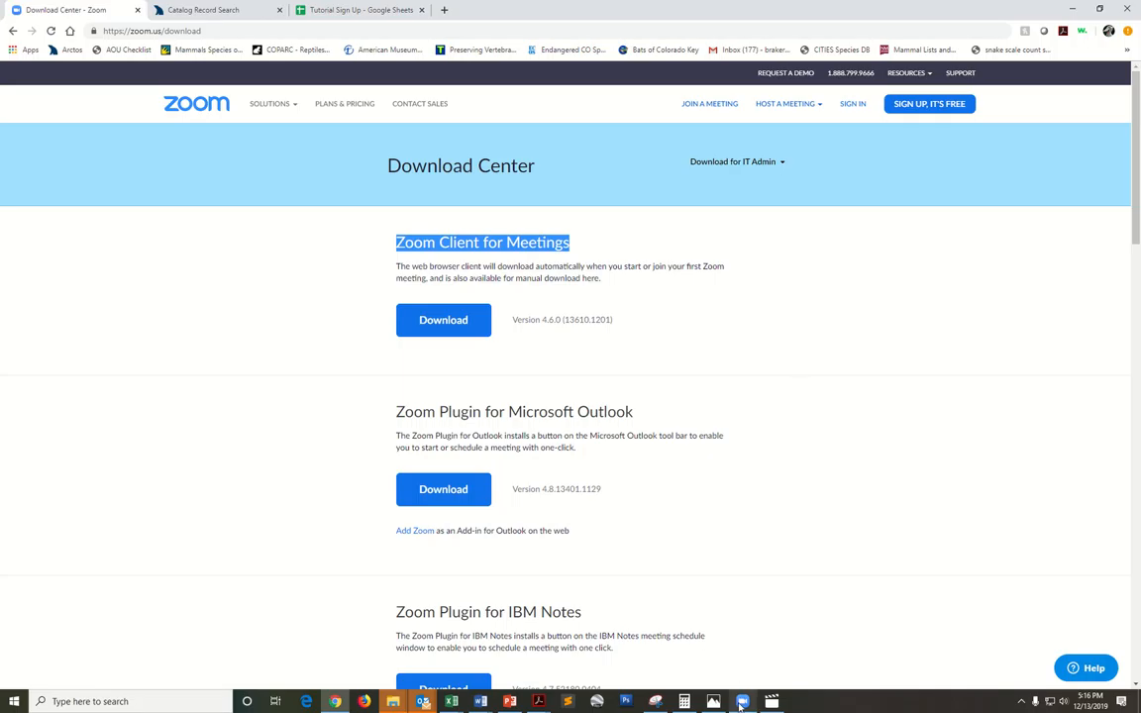
pyautogui.click(738, 702)
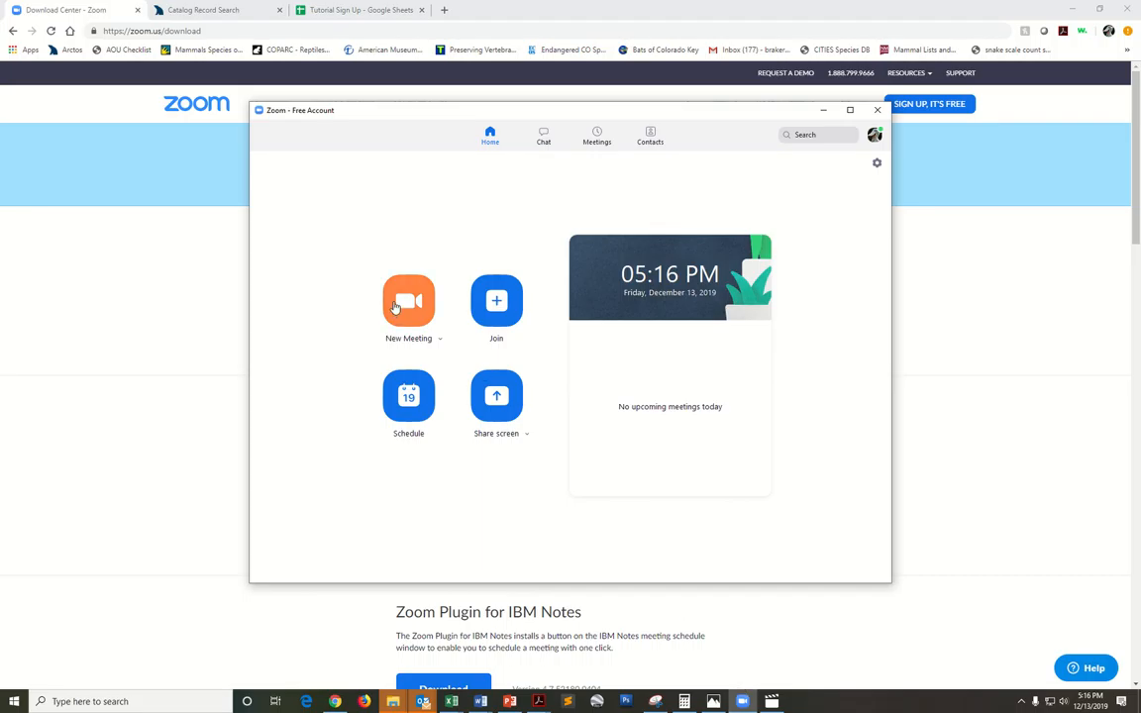
pyautogui.click(408, 301)
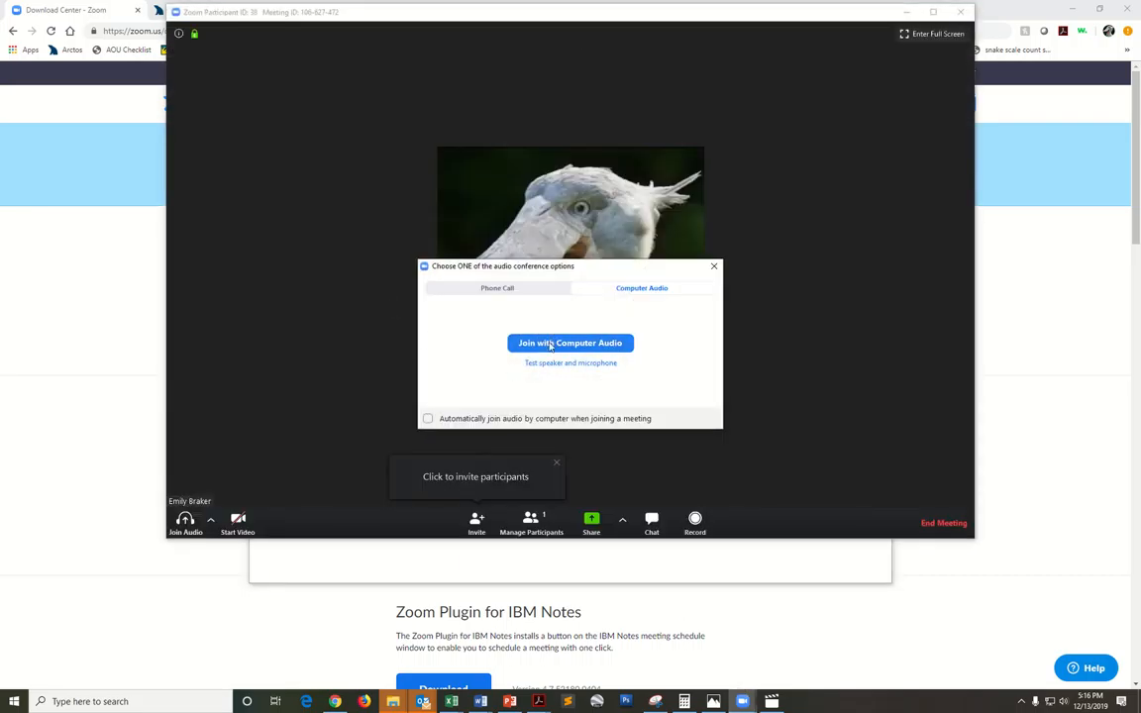
pyautogui.click(570, 343)
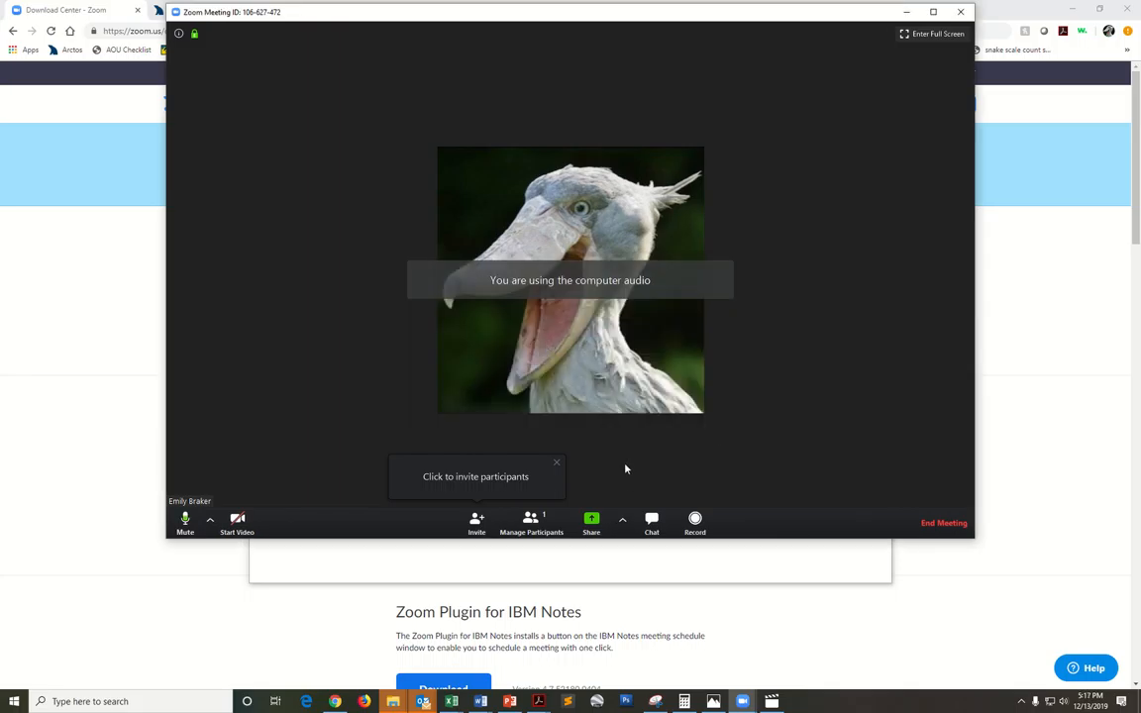
pyautogui.moveTo(592, 521)
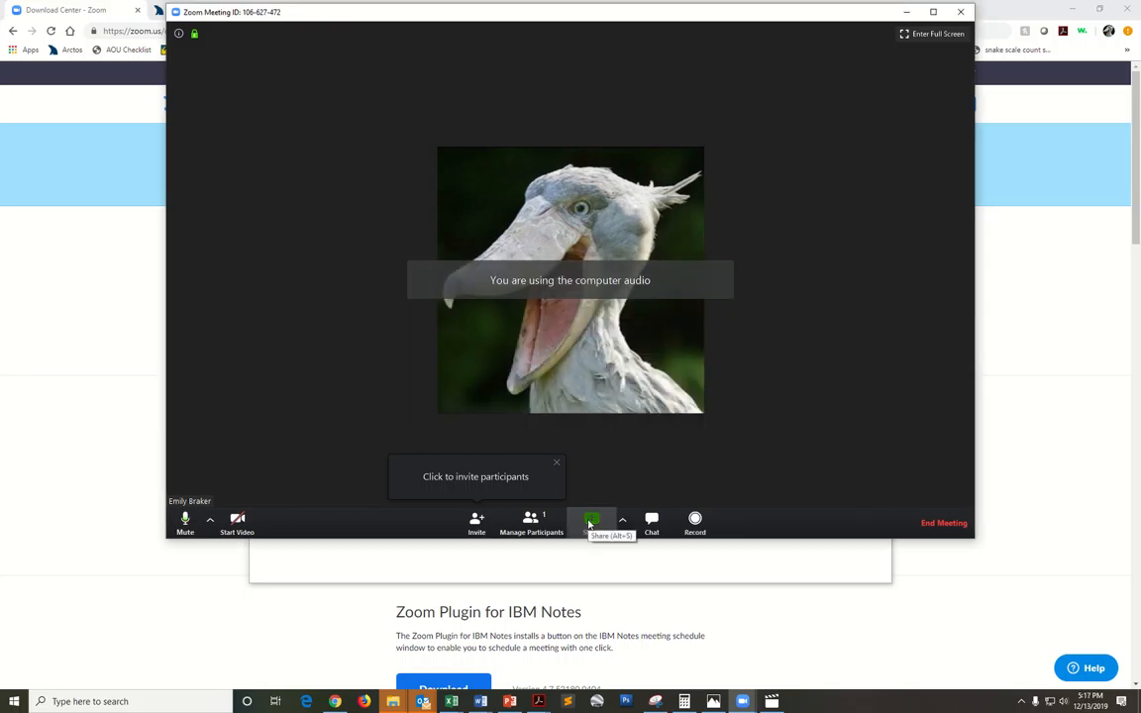
pyautogui.click(590, 519)
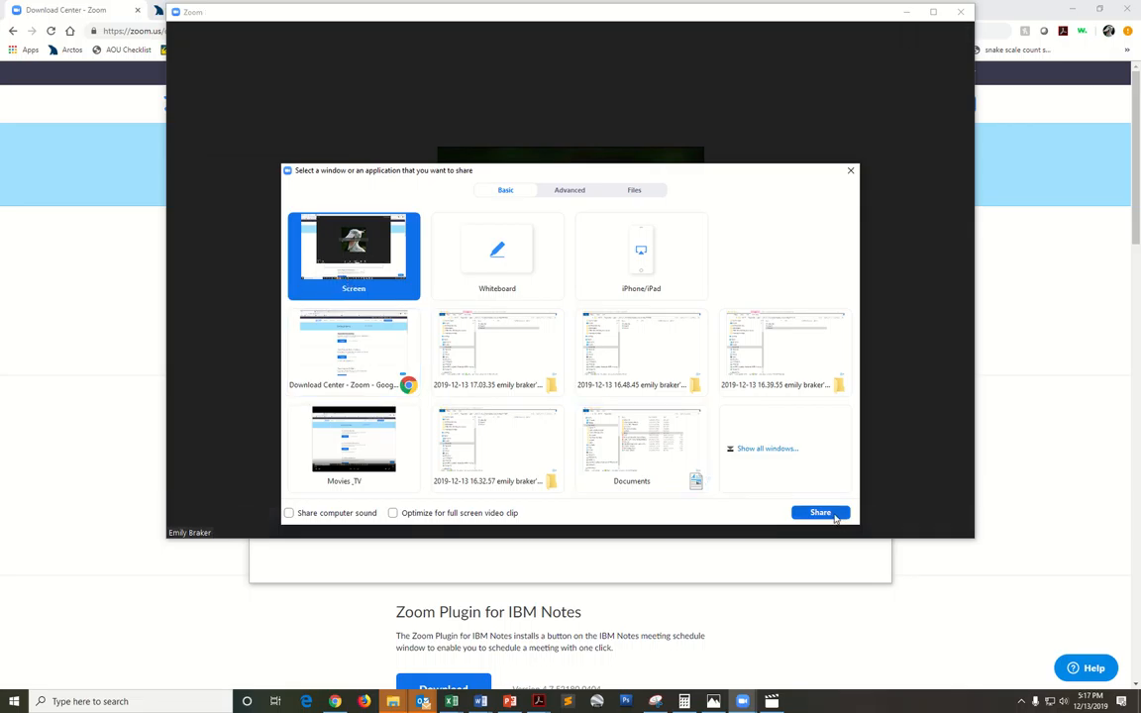
# Share the whole desktop screen to the running meeting
pyautogui.click(820, 512)
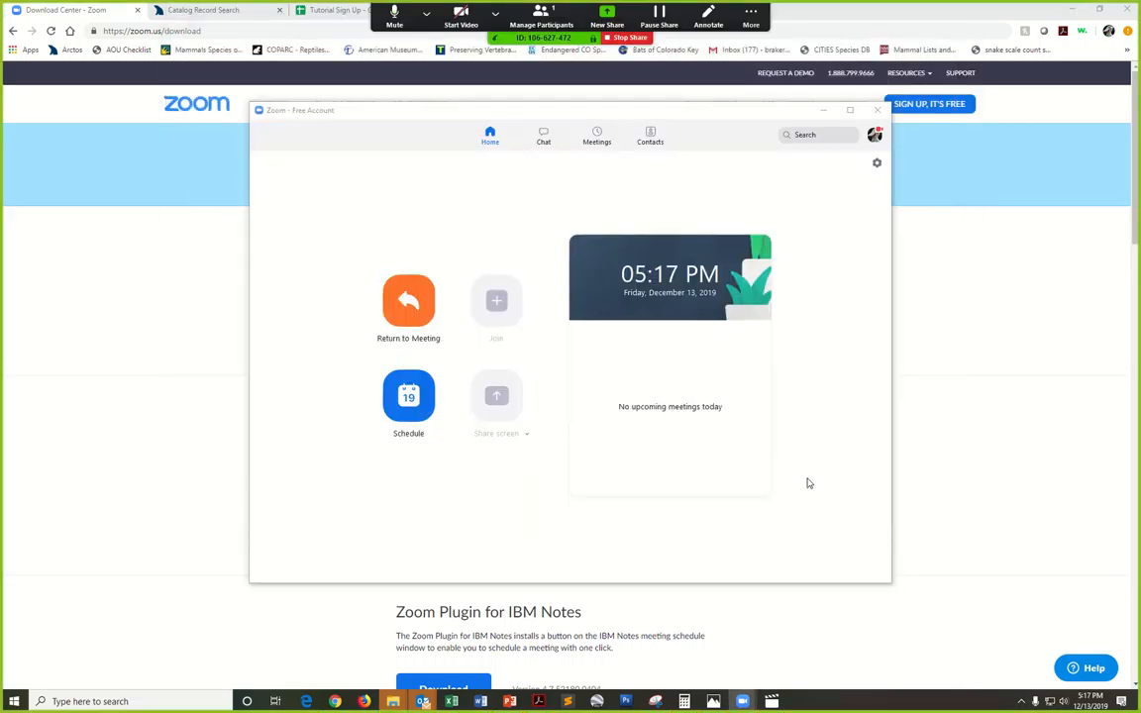
pyautogui.moveTo(785, 495)
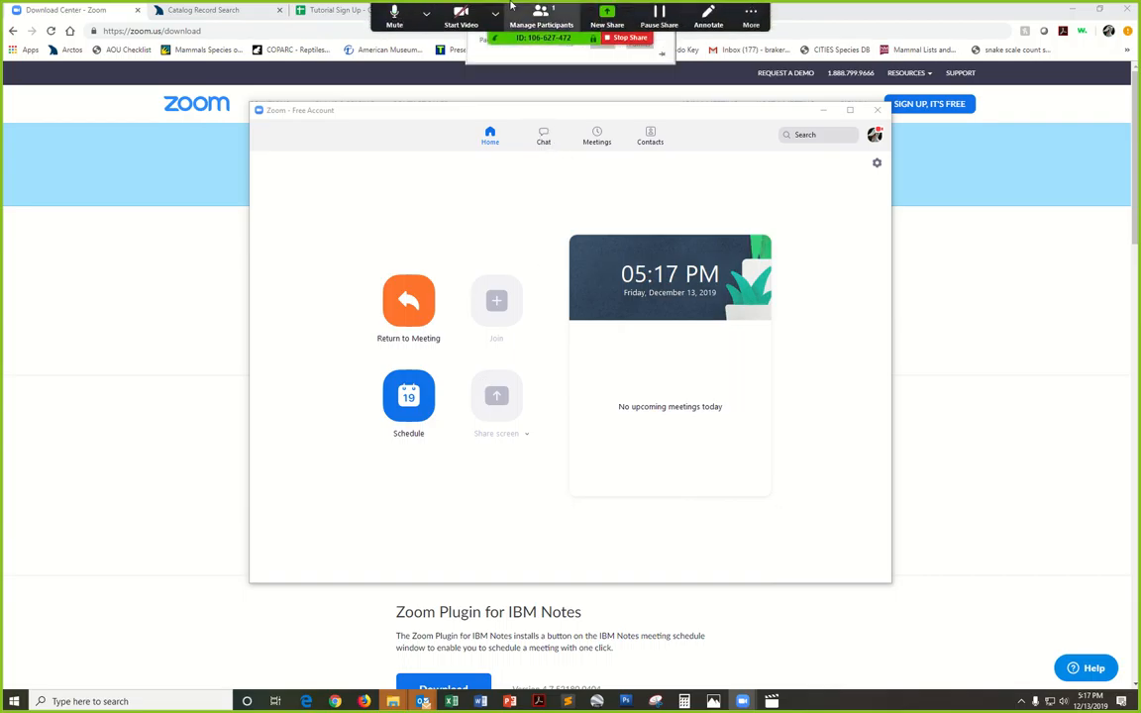
pyautogui.click(753, 17)
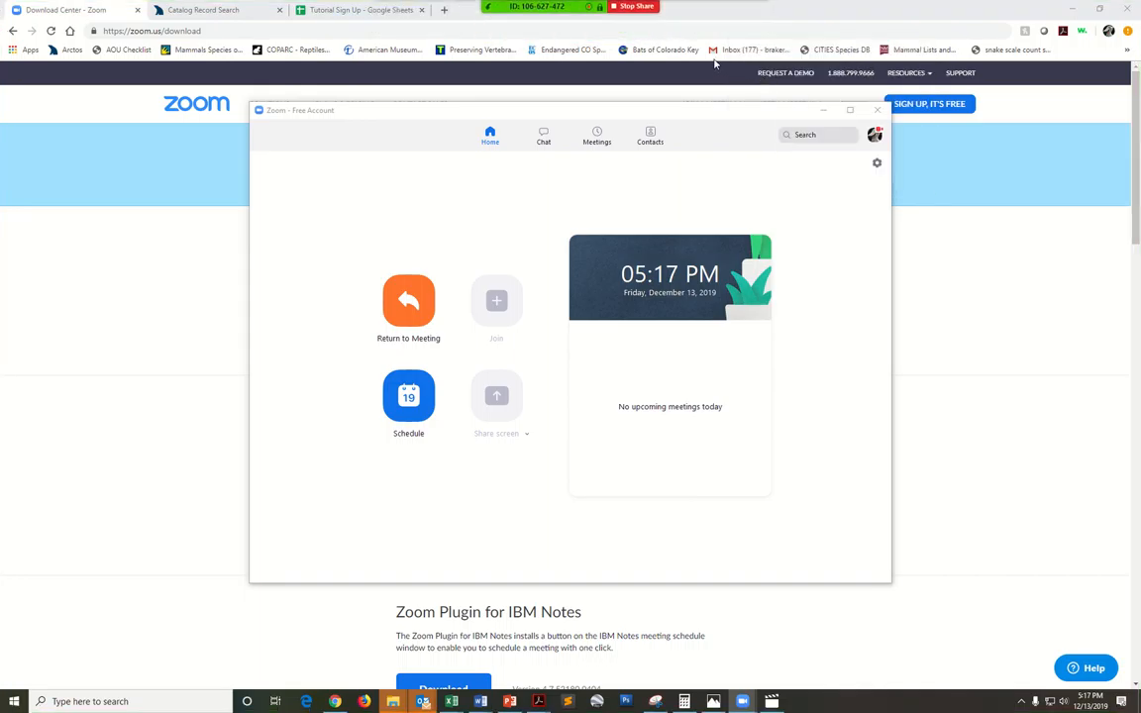
pyautogui.moveTo(875, 135)
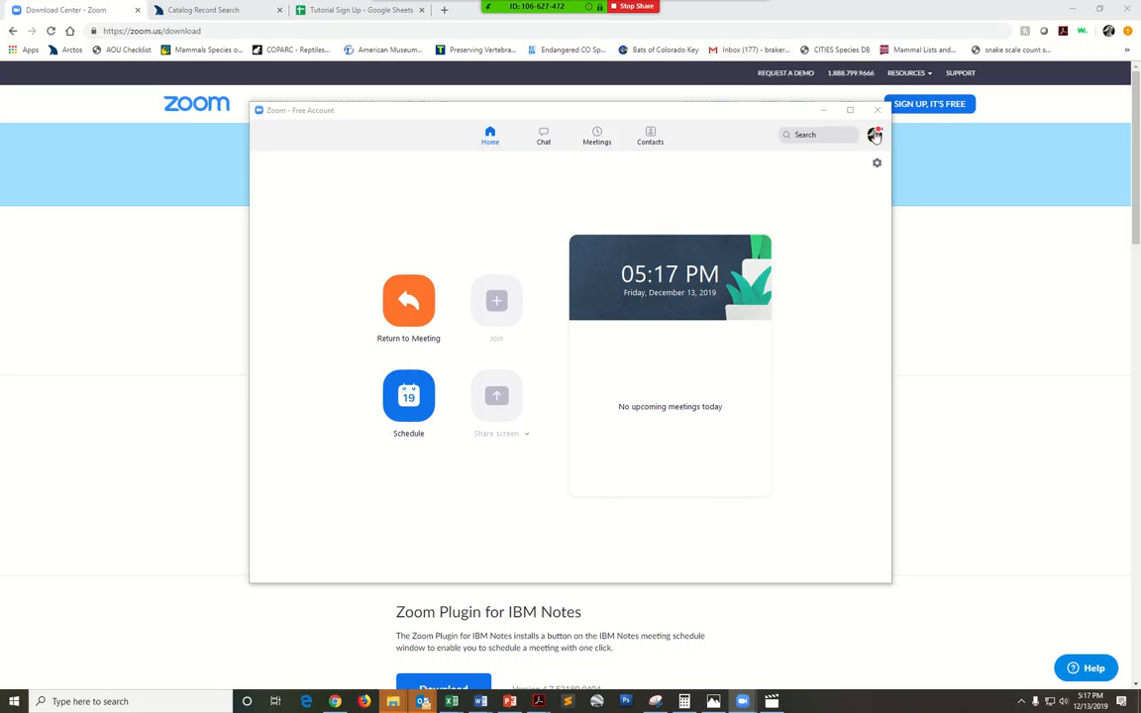
pyautogui.moveTo(878, 135)
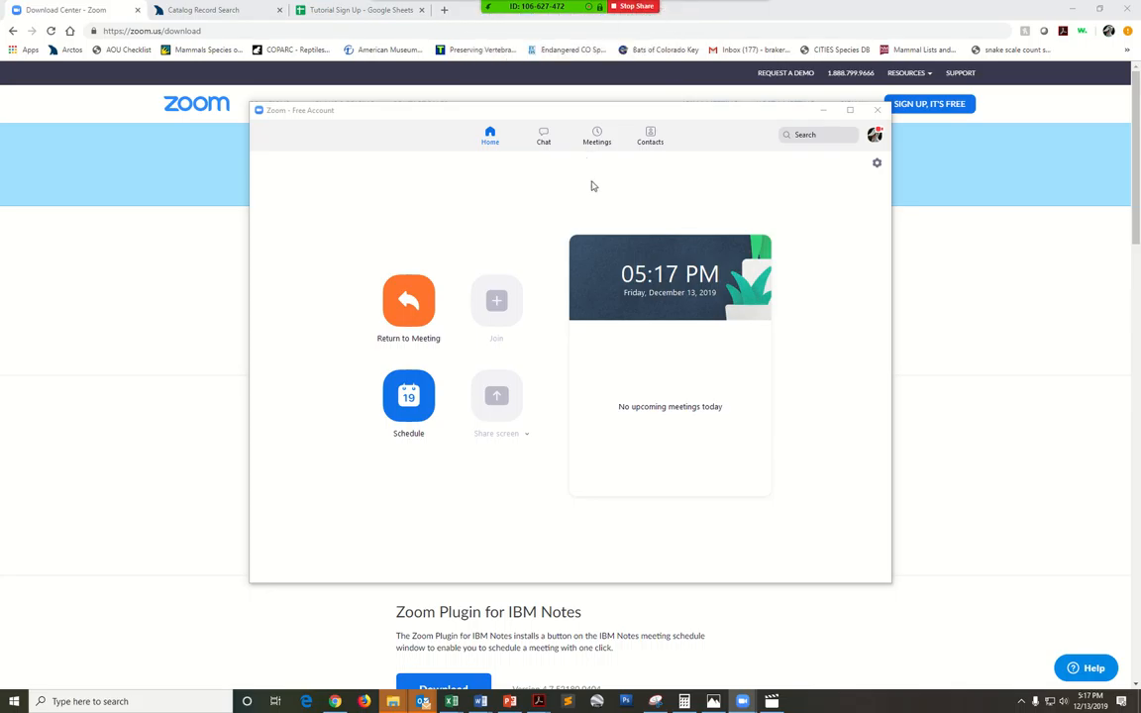
pyautogui.moveTo(488, 258)
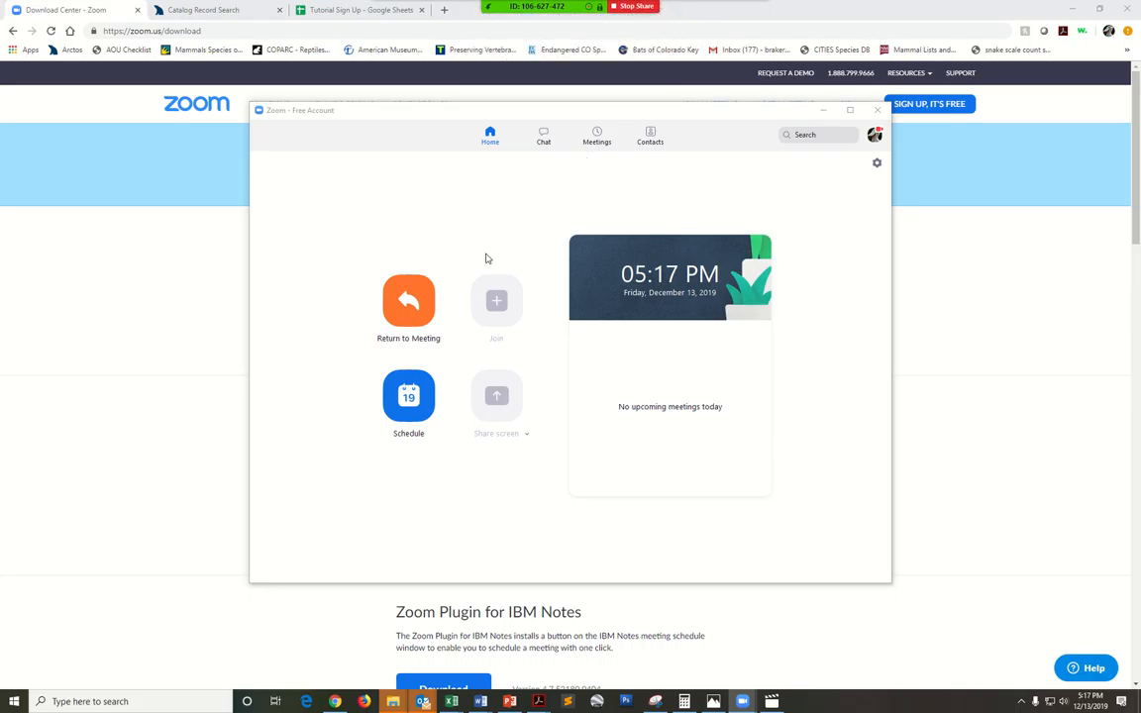
# Switch Chrome to the Arctos Catalog Record Search tab
pyautogui.click(208, 9)
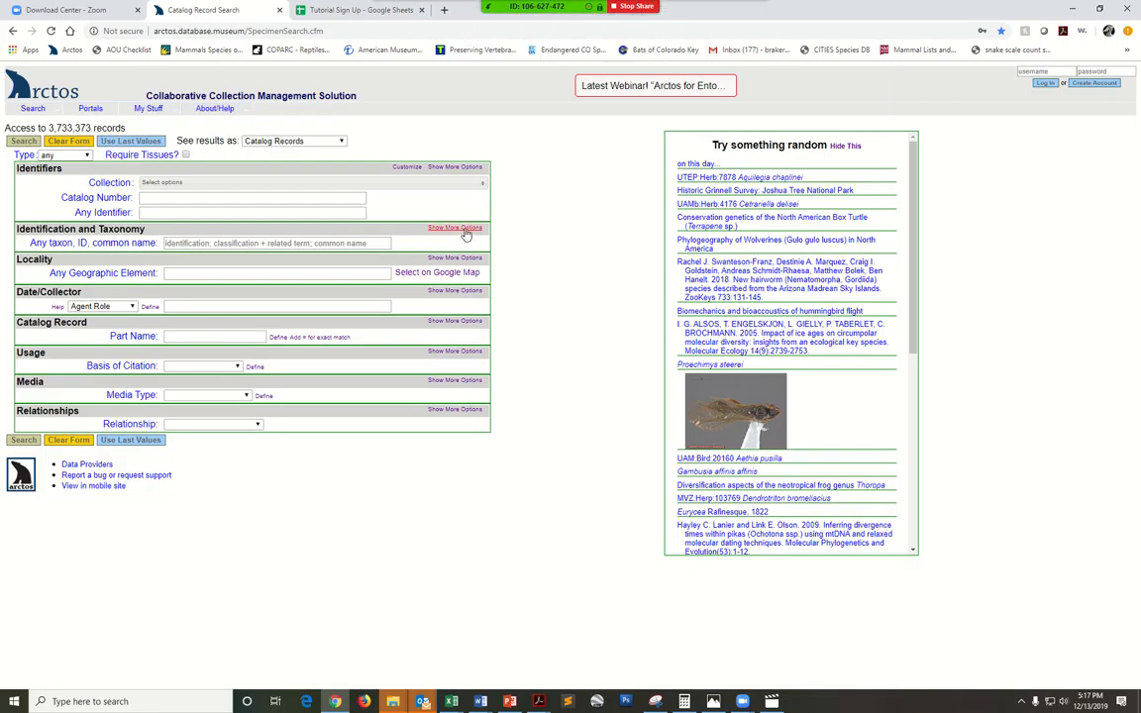
pyautogui.moveTo(529, 284)
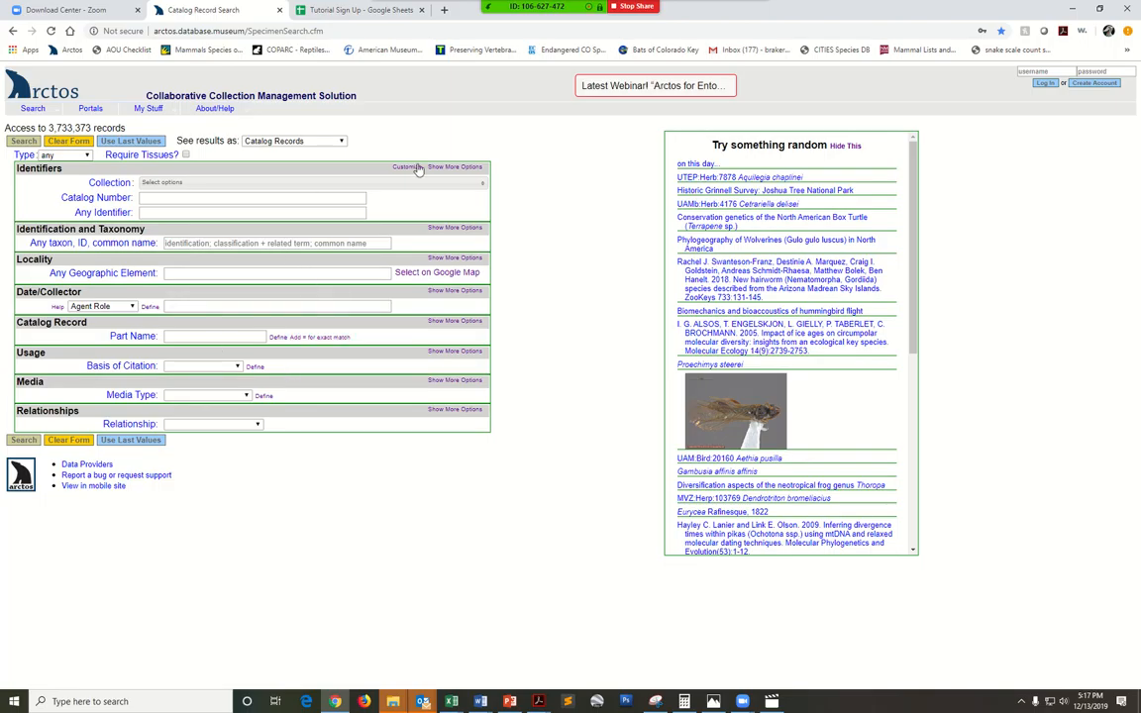
pyautogui.moveTo(355, 177)
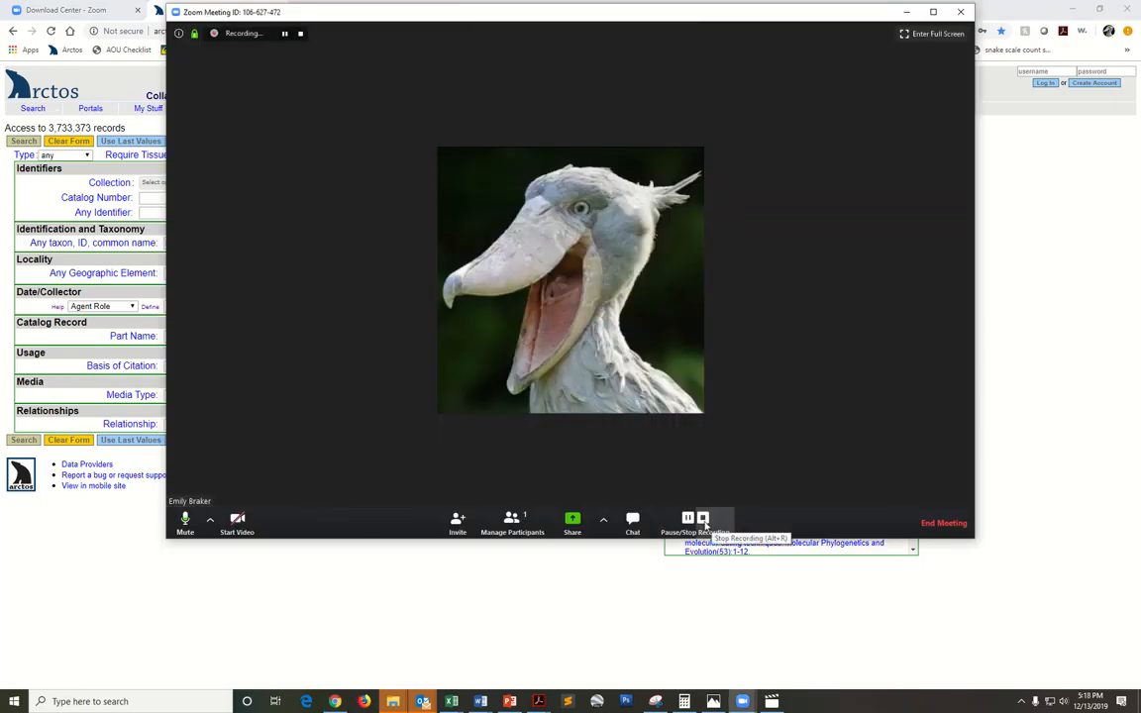
# Stop recording and end the meeting for all participants
pyautogui.click(704, 518)
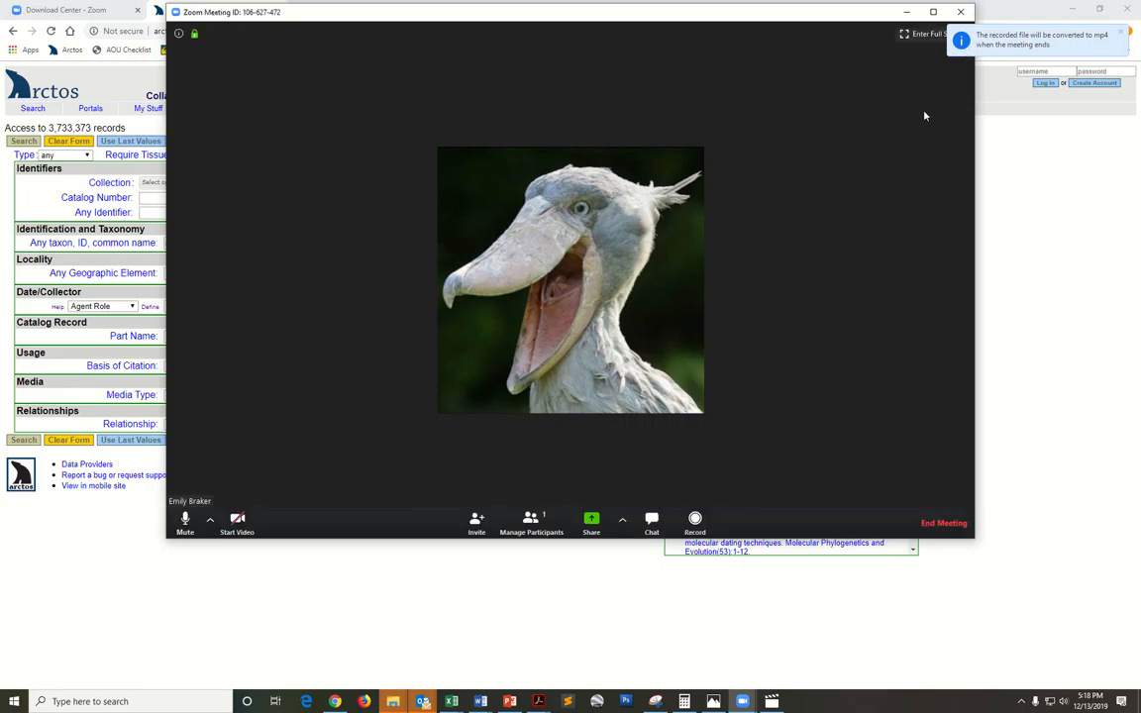
pyautogui.moveTo(966, 491)
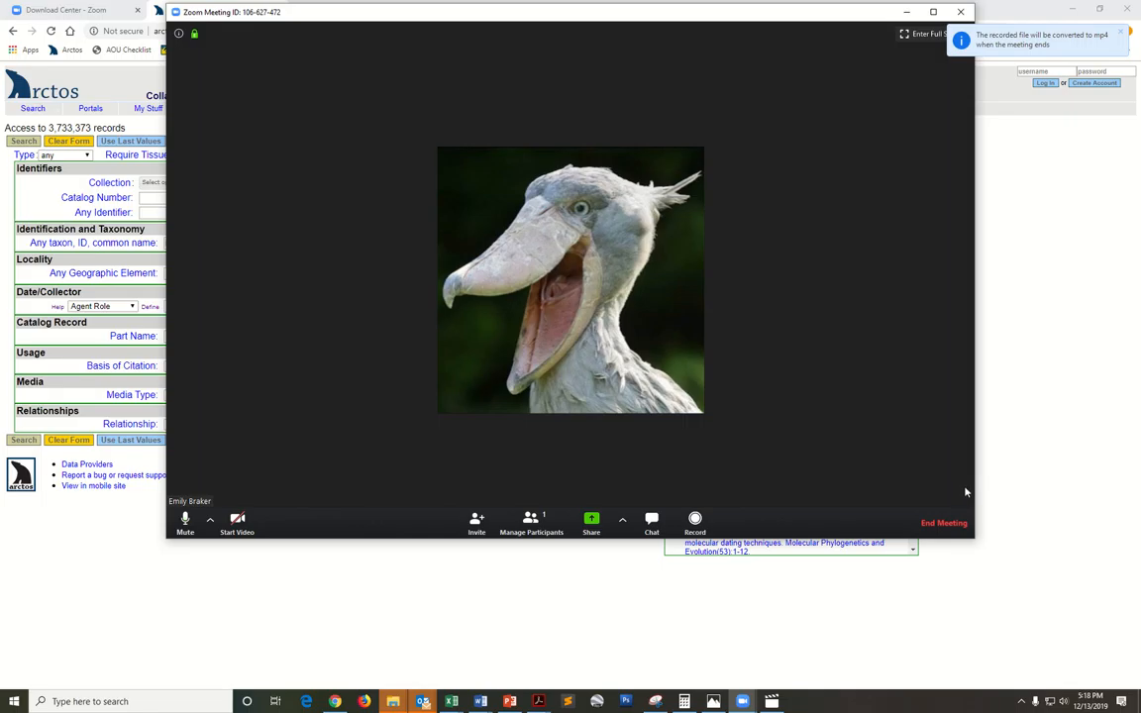
pyautogui.moveTo(942, 526)
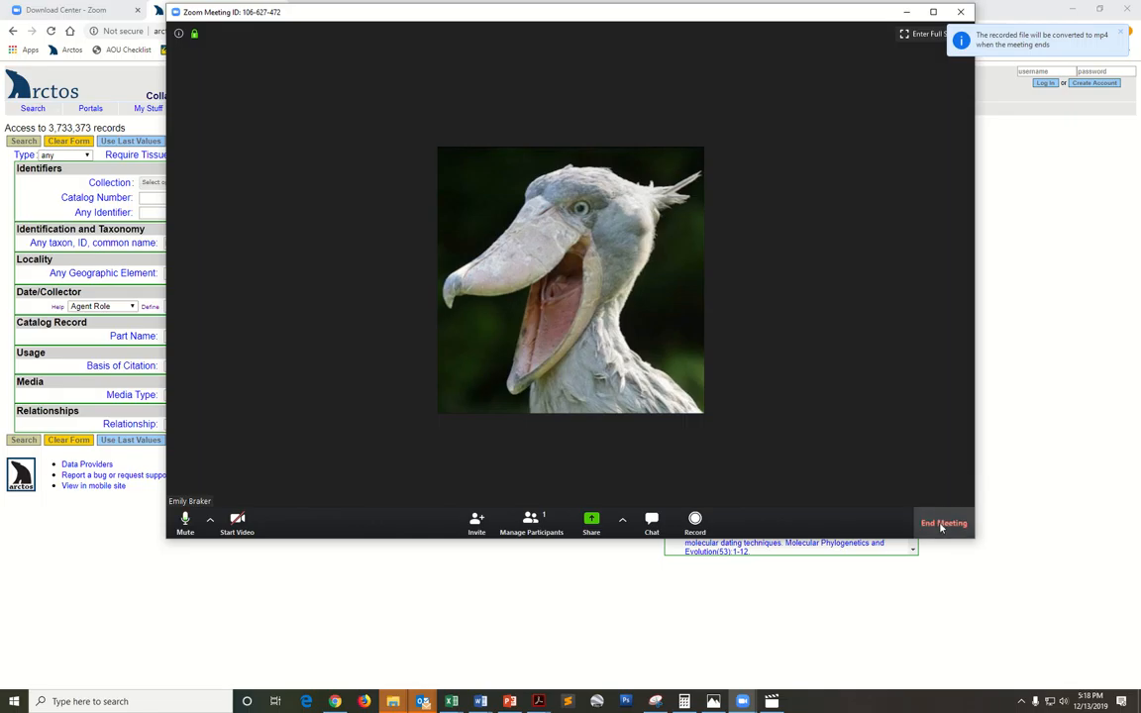
pyautogui.click(943, 522)
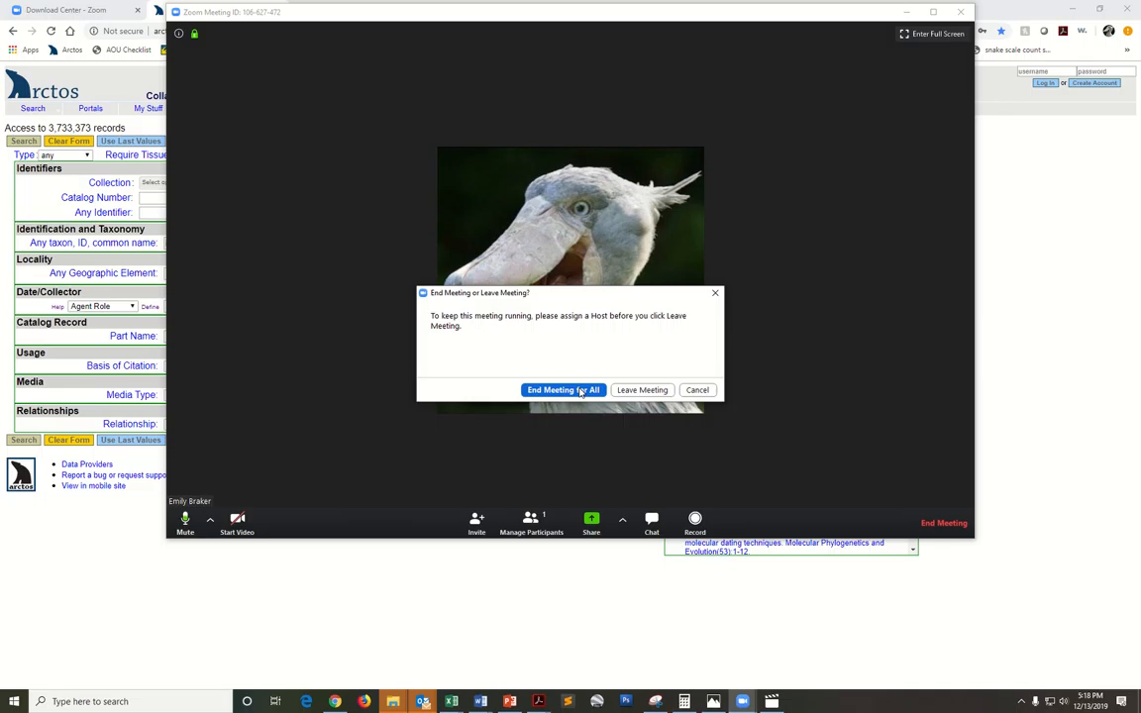
pyautogui.click(563, 389)
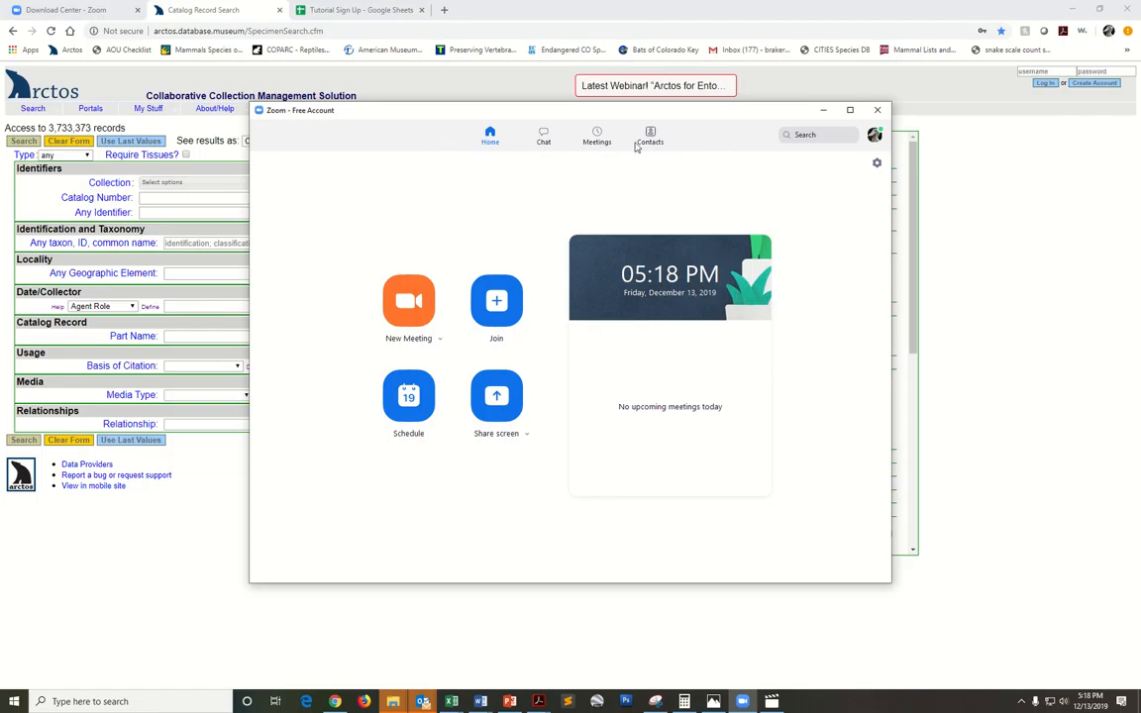
# Open today's 5:17 PM recording folder from the Meetings page's Recorded list
pyautogui.click(597, 135)
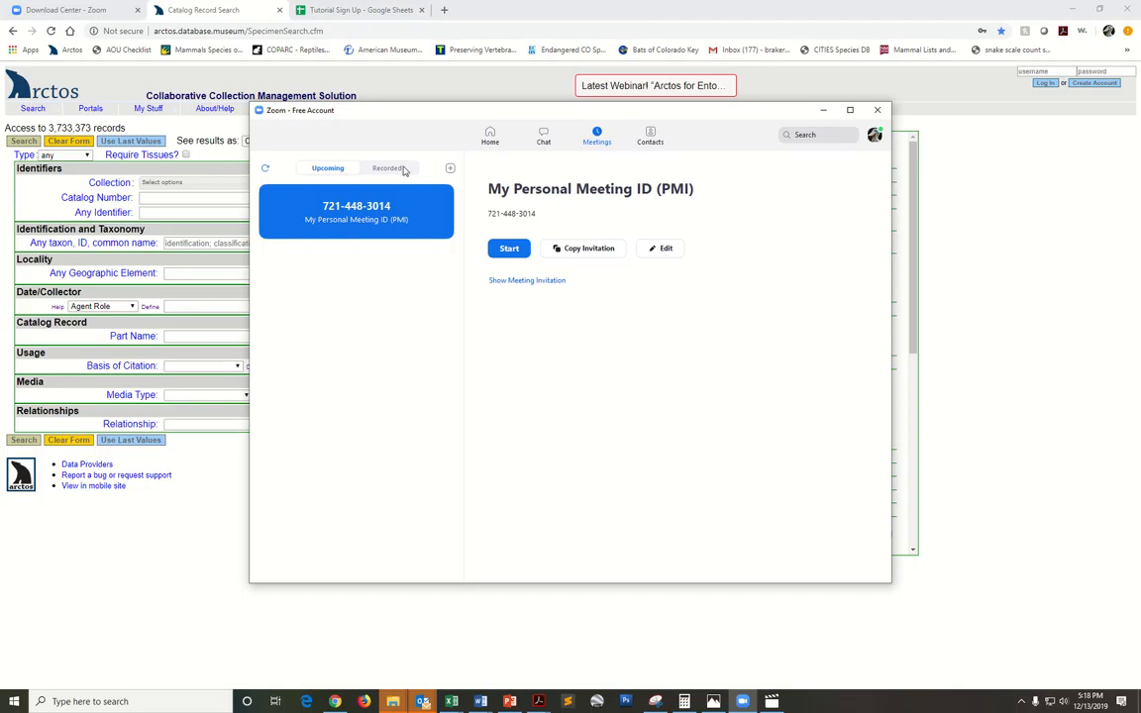
pyautogui.click(388, 167)
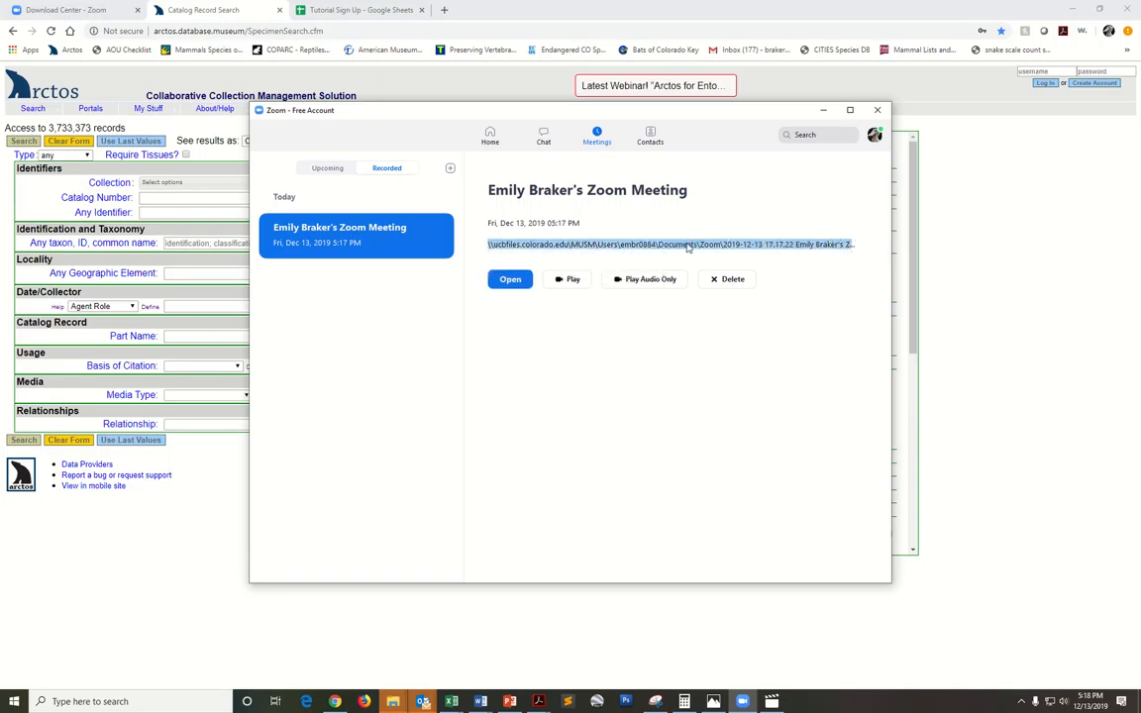
pyautogui.moveTo(686, 248)
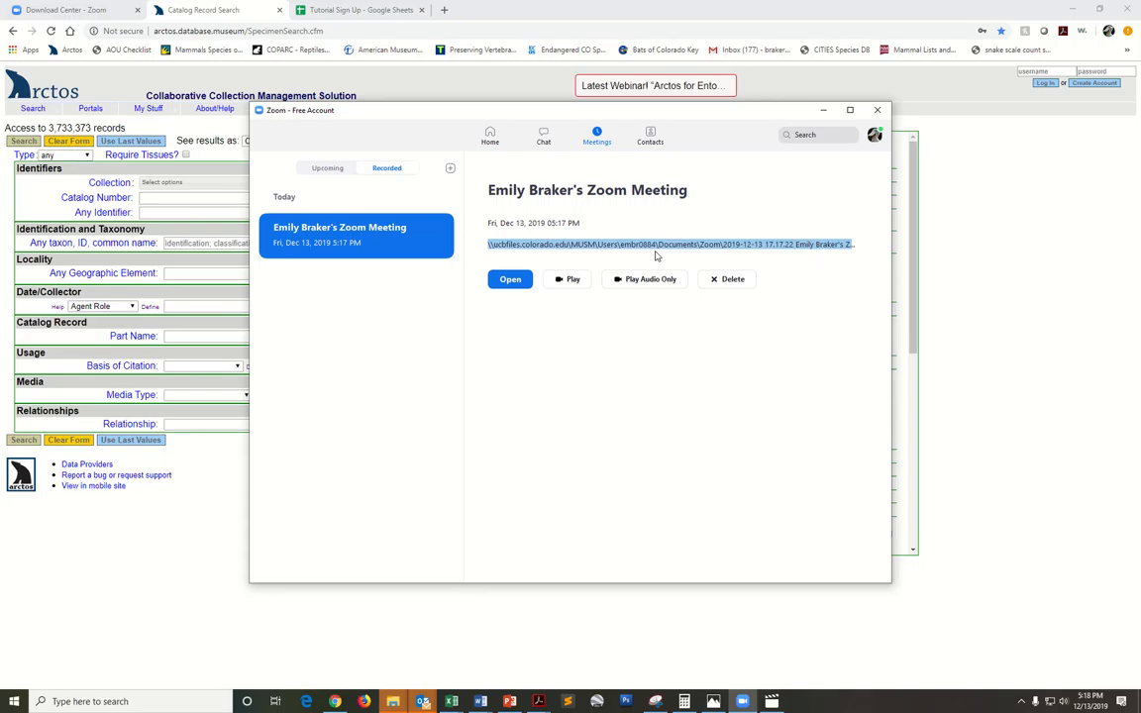
pyautogui.moveTo(671, 251)
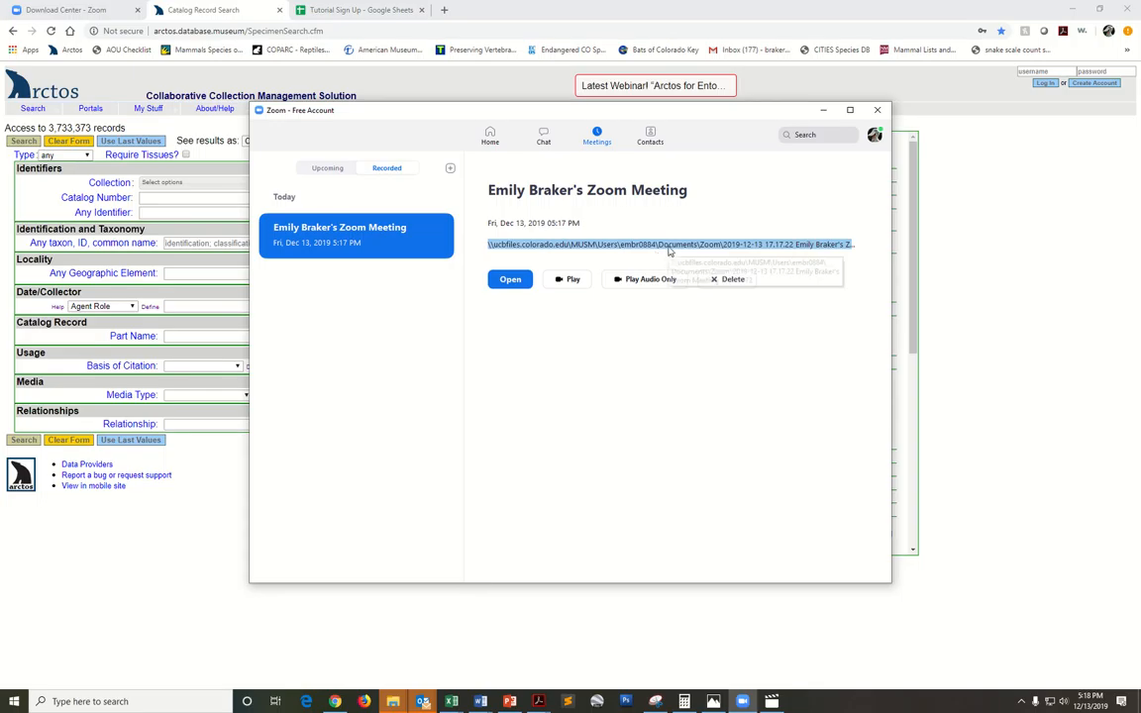
pyautogui.moveTo(520, 274)
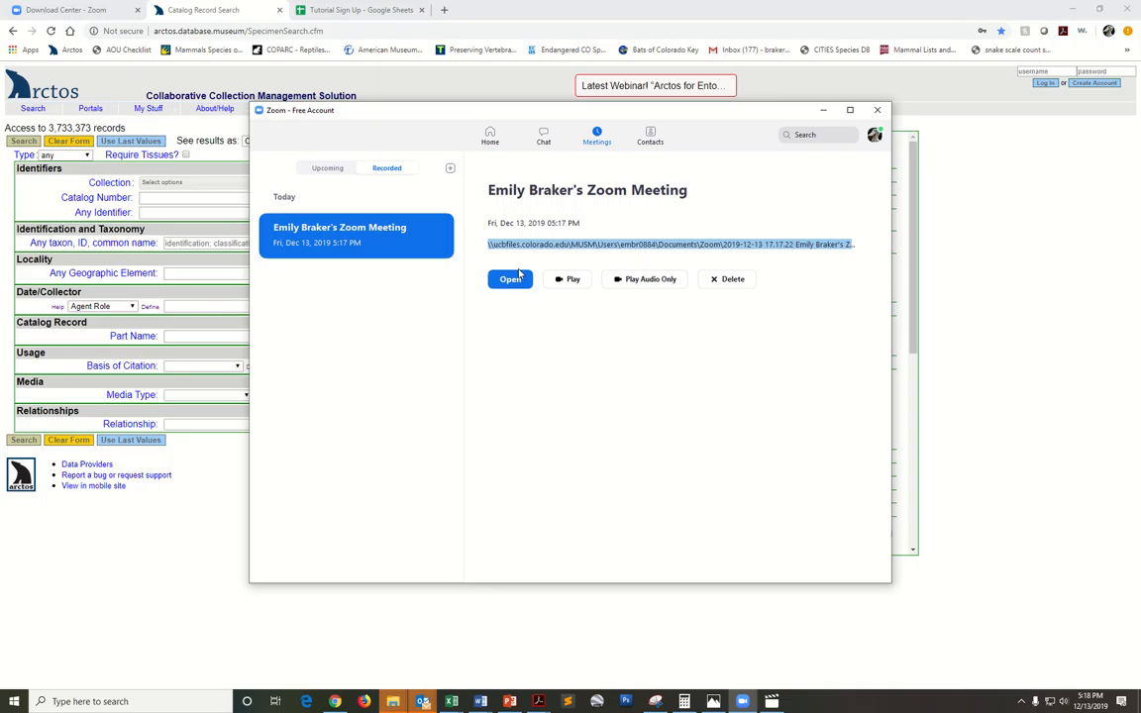
pyautogui.click(509, 279)
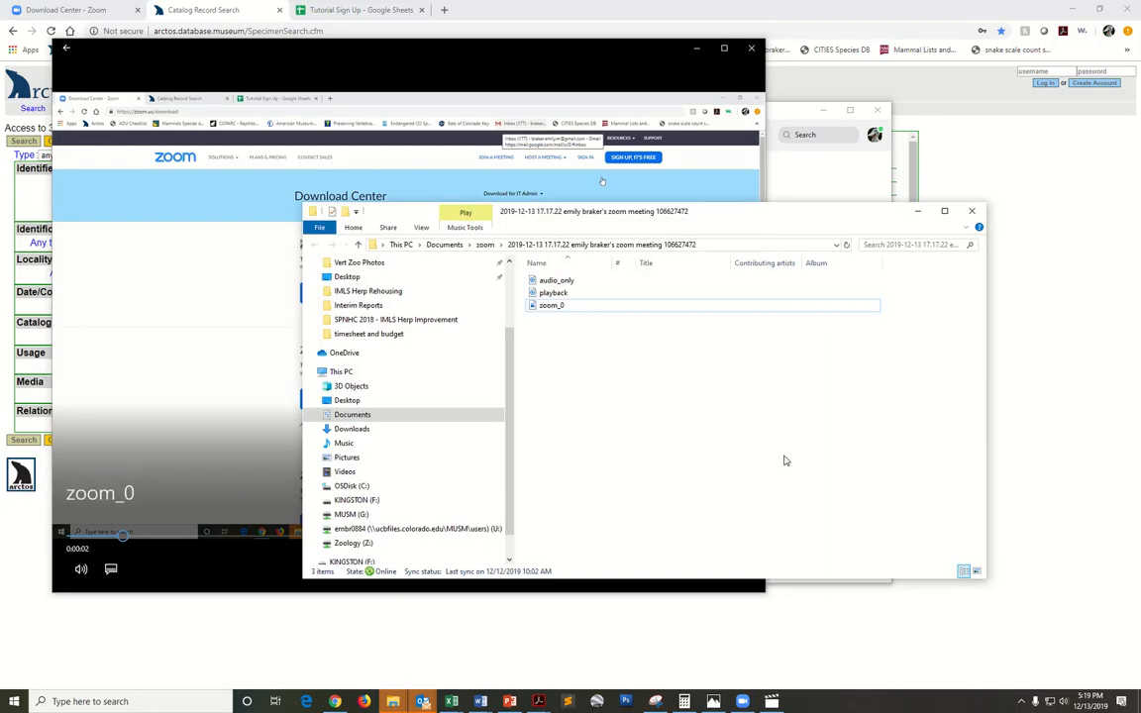
pyautogui.moveTo(781, 448)
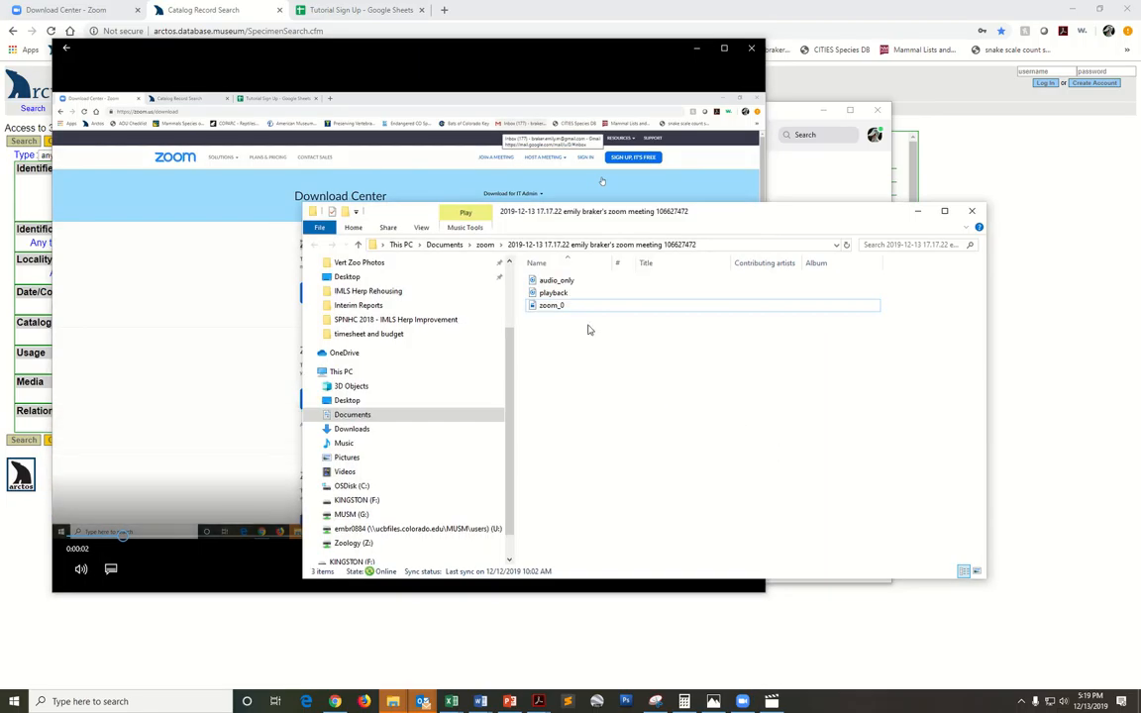
pyautogui.moveTo(551, 305)
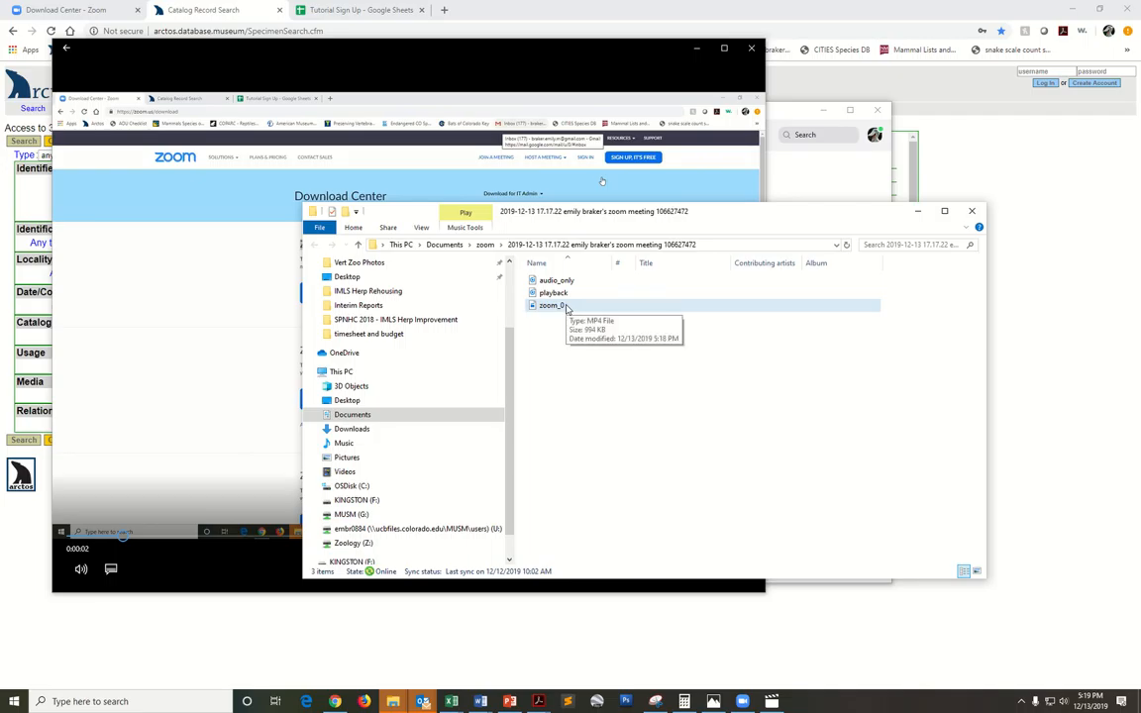
# Bring up the folder actions menu beside the 994 KB zoom_0 MP4
pyautogui.rightClick(567, 306)
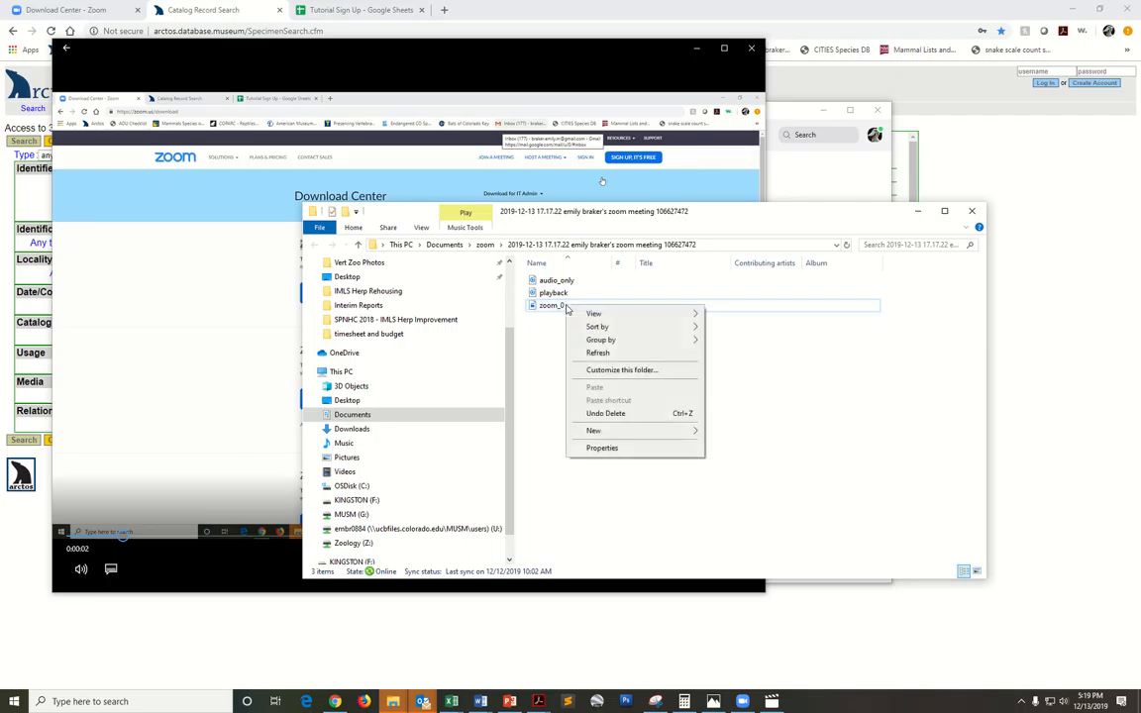
pyautogui.moveTo(555, 345)
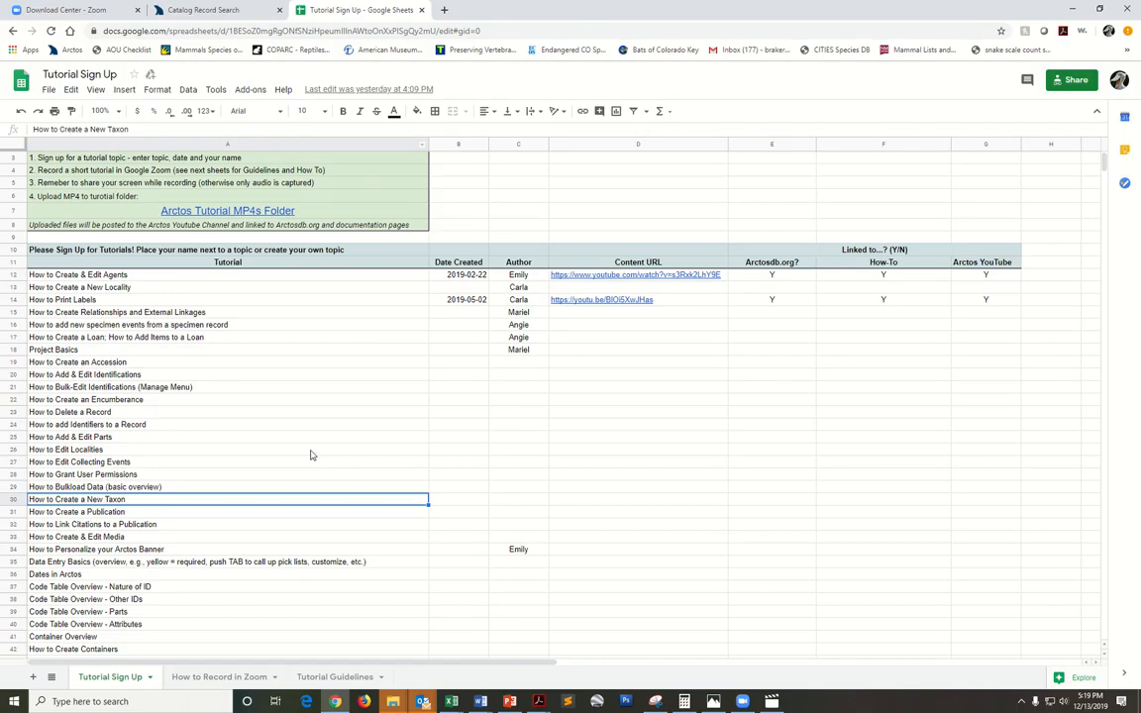
pyautogui.moveTo(344, 508)
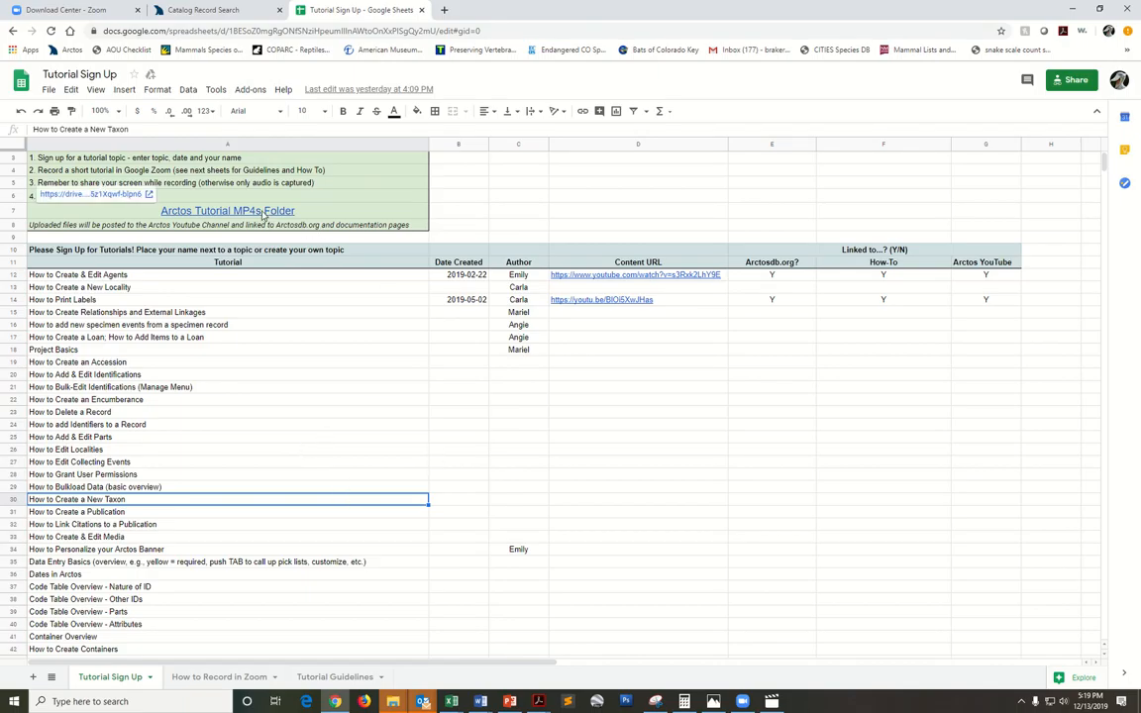
pyautogui.moveTo(255, 211)
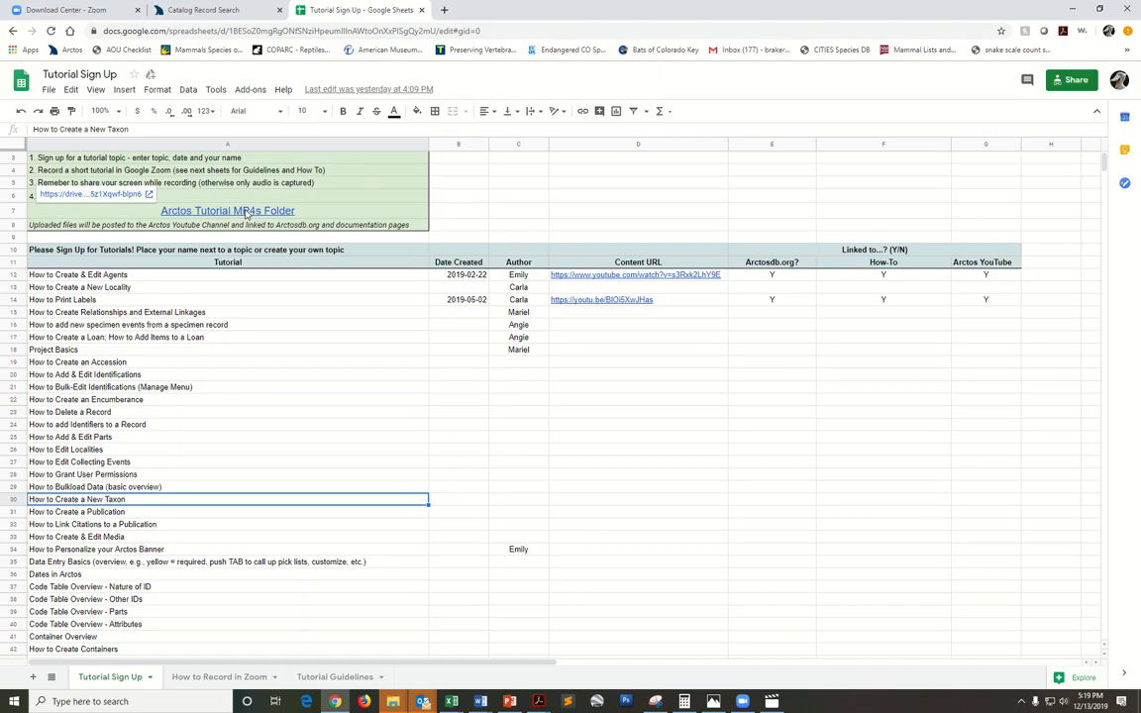
# Follow the sheet's Arctos Tutorial MP4s Folder link into Google Drive
pyautogui.click(227, 211)
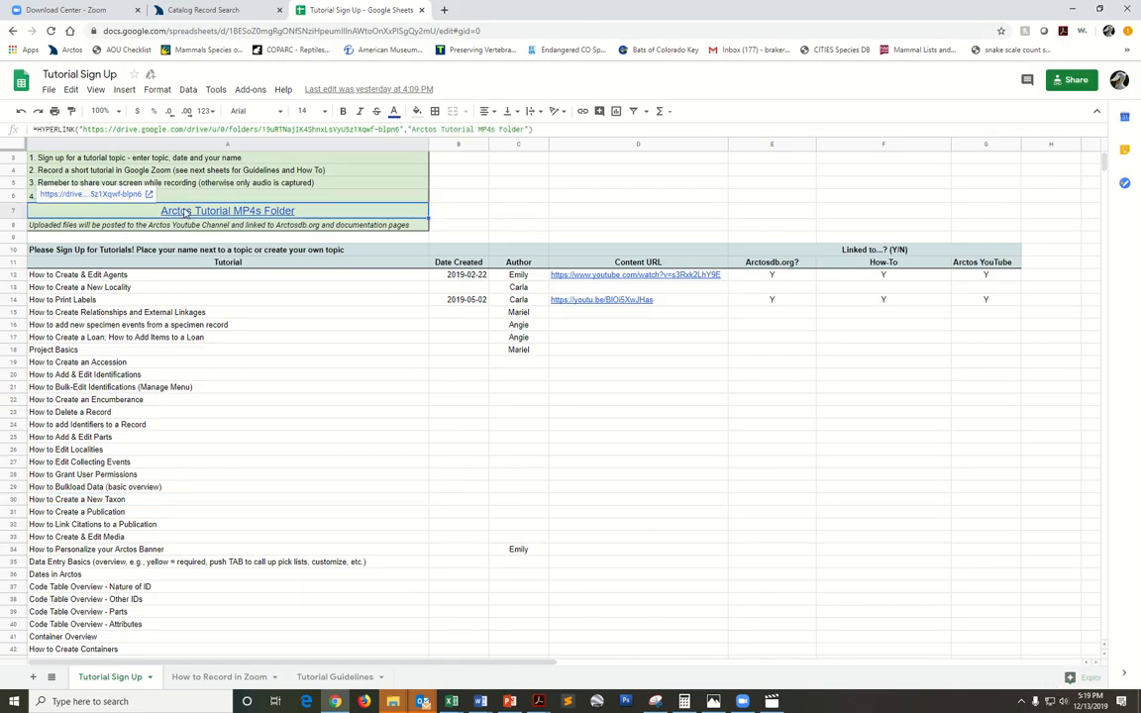
pyautogui.click(228, 210)
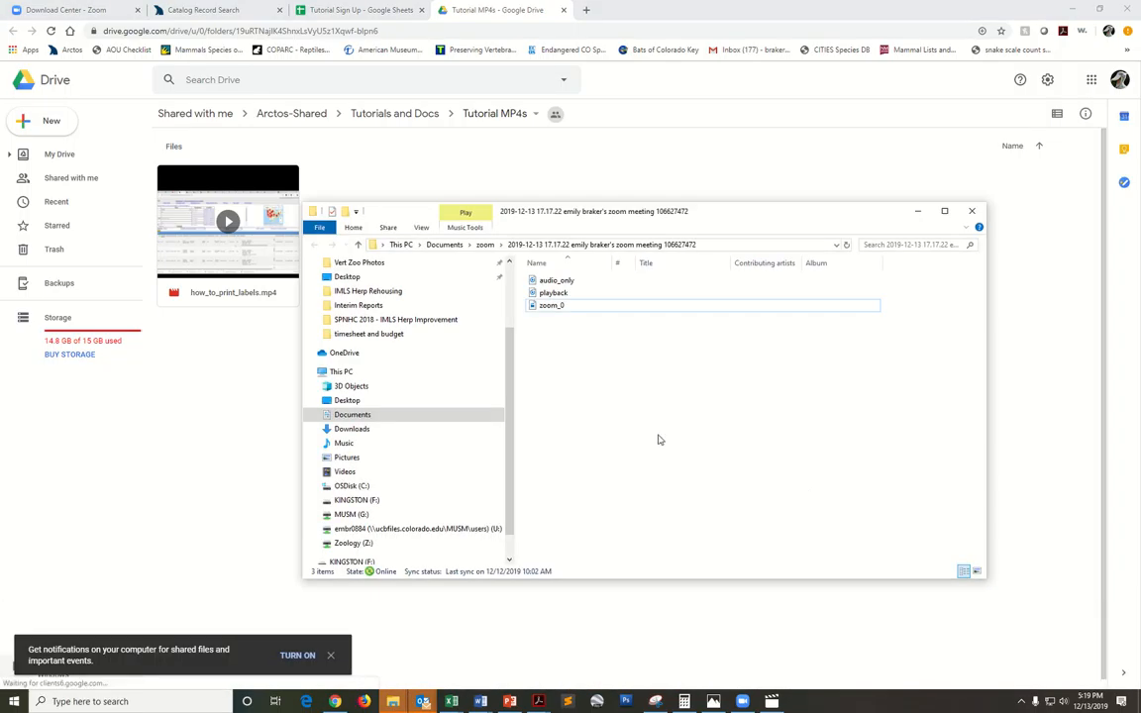
# Select the 994 KB zoom_0 recording in File Explorer for upload
pyautogui.click(552, 305)
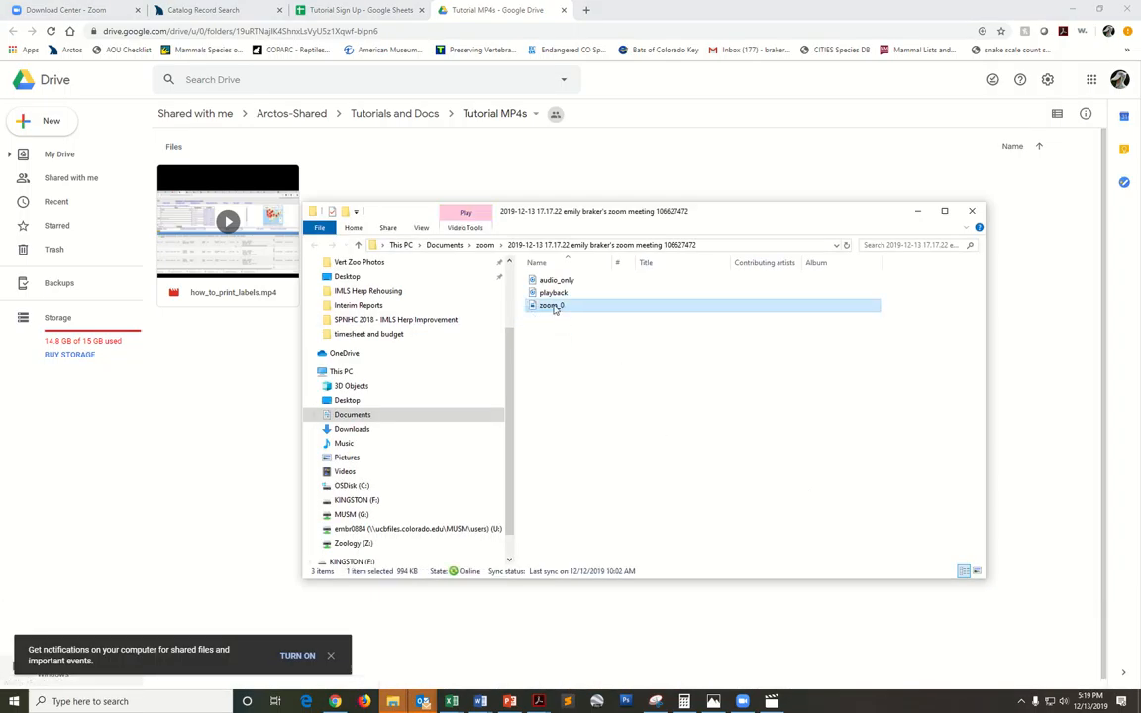